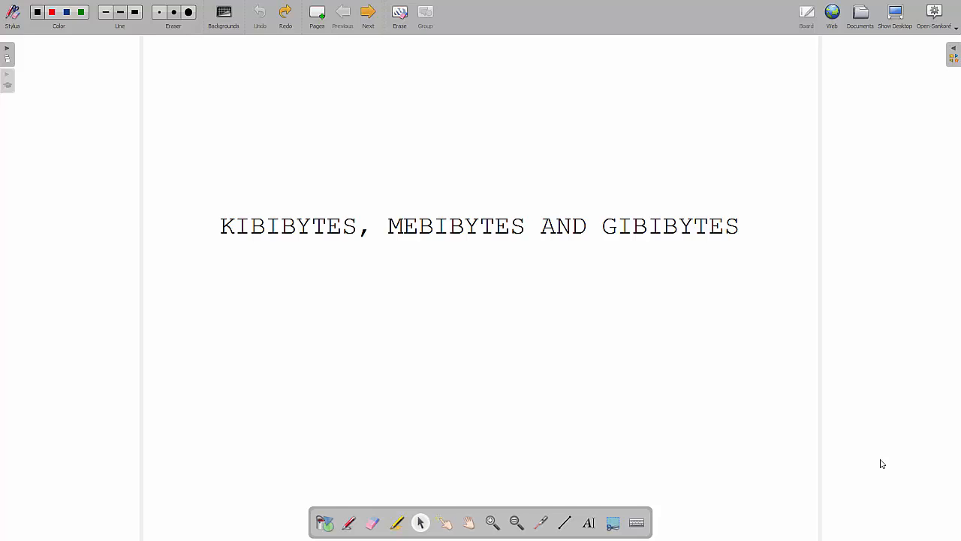
mouse_move(479, 329)
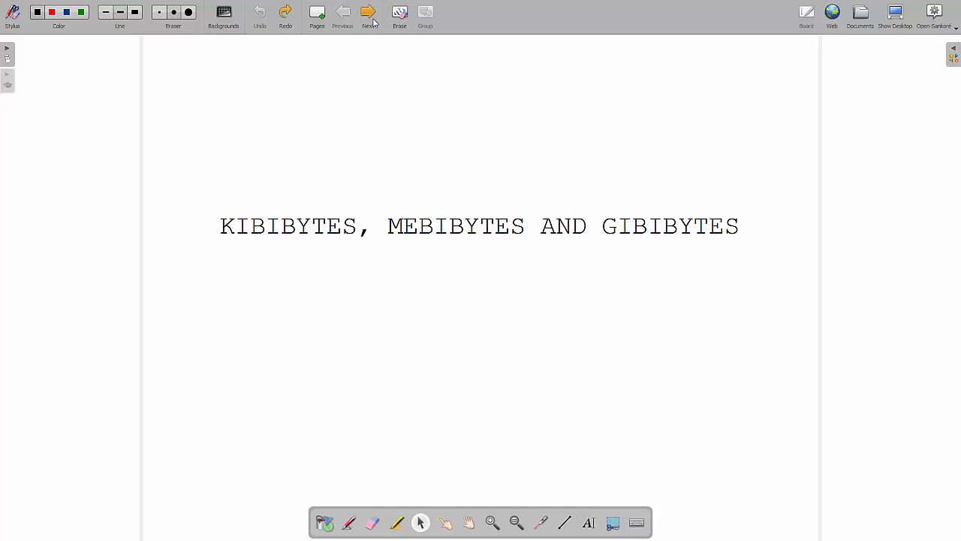
Step: Advance past the Kibibytes, Mebibytes and Gibibytes title page to a blank page
click(368, 13)
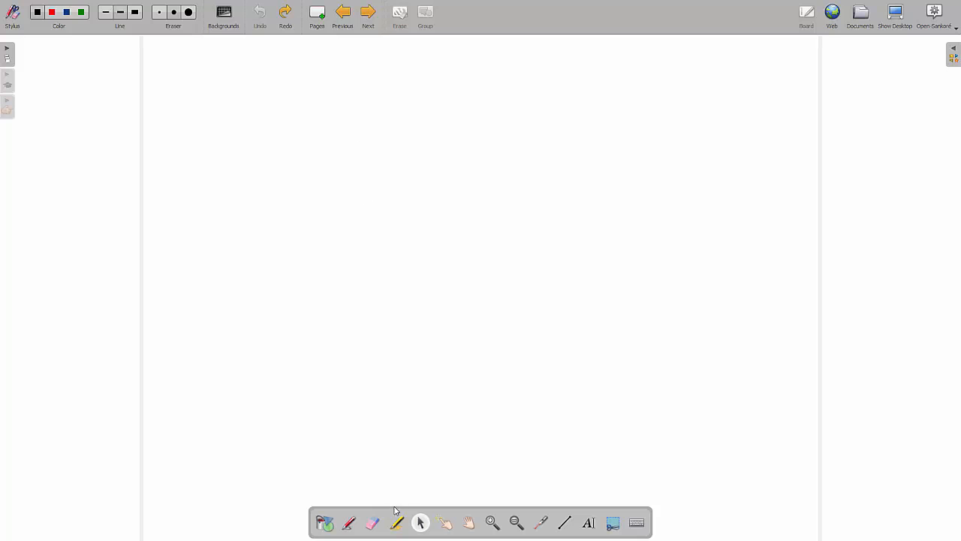
Step: With the Pen tool, handwrite 1024 beneath 1000 on the blank page
click(348, 522)
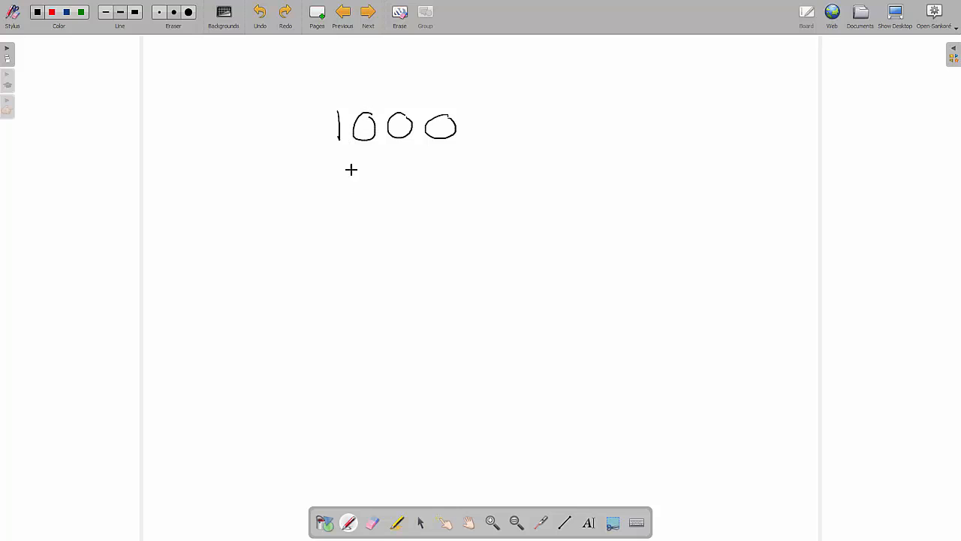
mouse_move(338, 207)
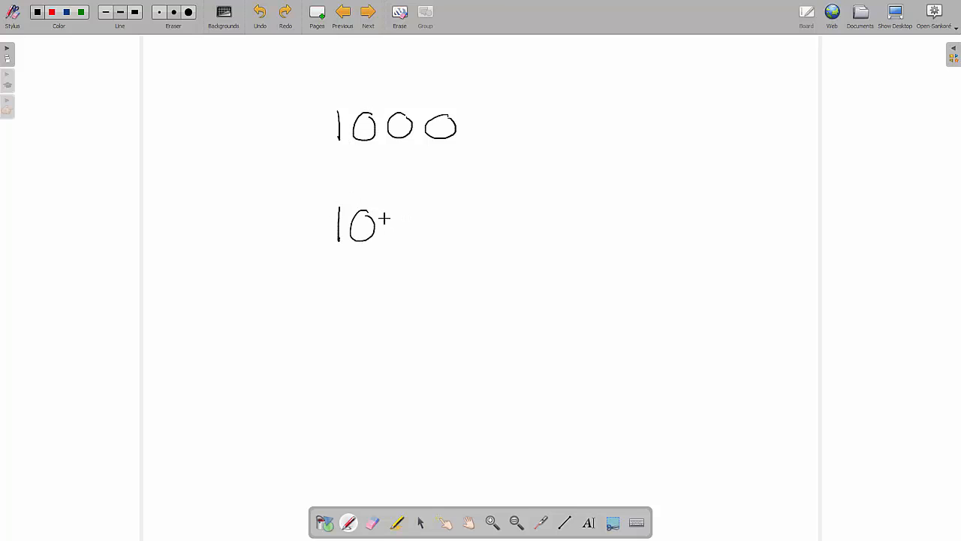
drag(391, 225, 447, 225)
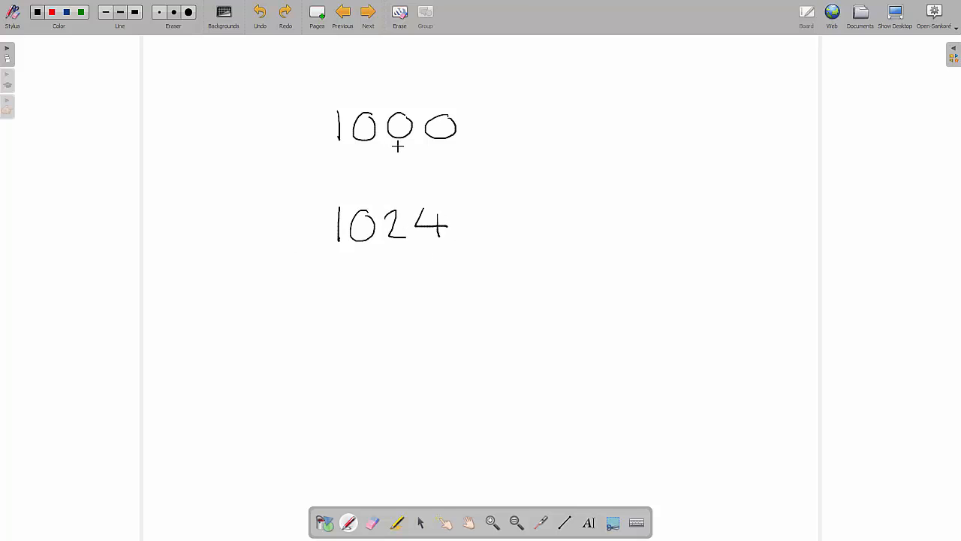
mouse_move(503, 165)
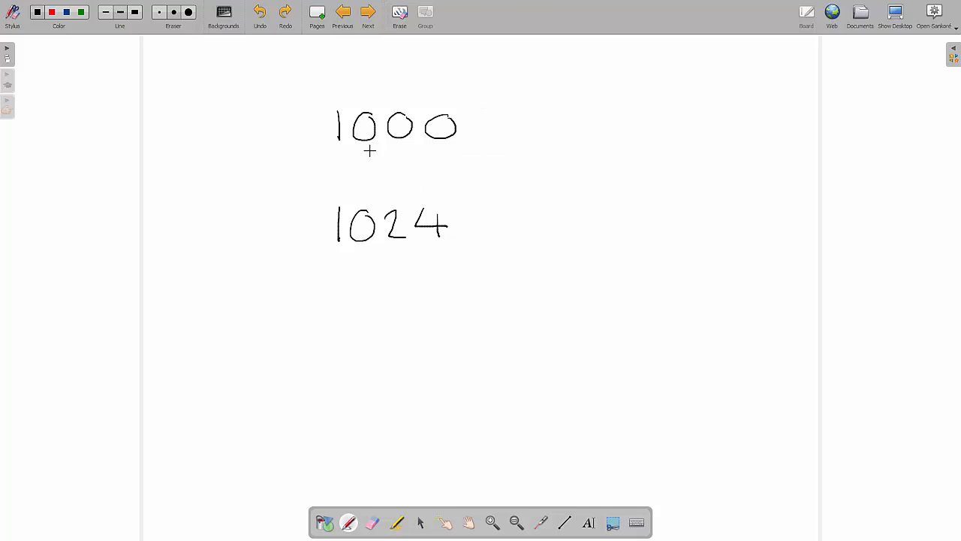
mouse_move(336, 239)
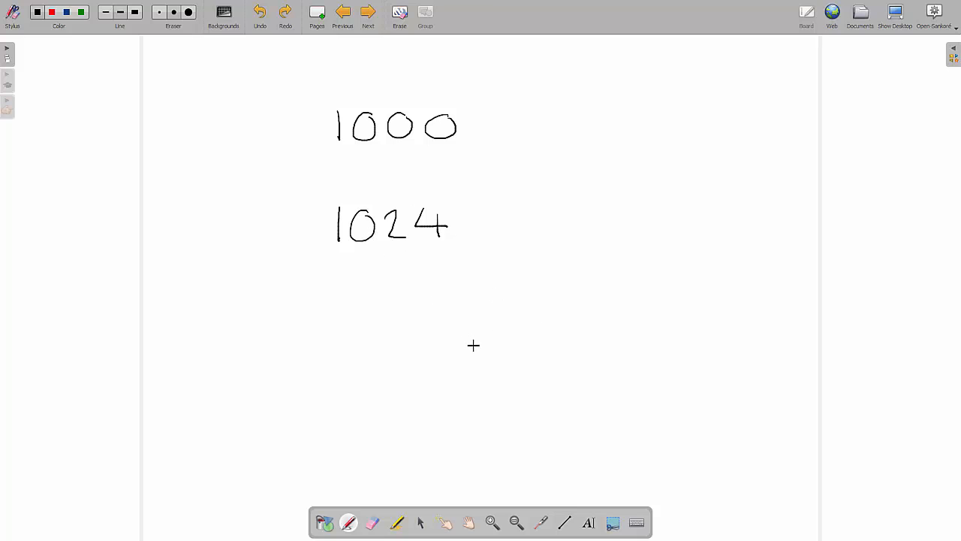
mouse_move(451, 341)
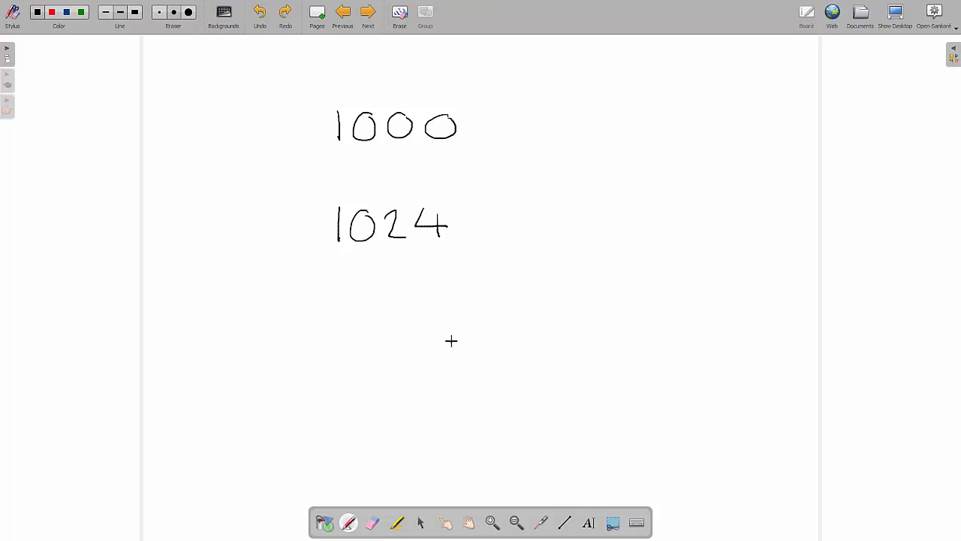
drag(462, 326, 462, 368)
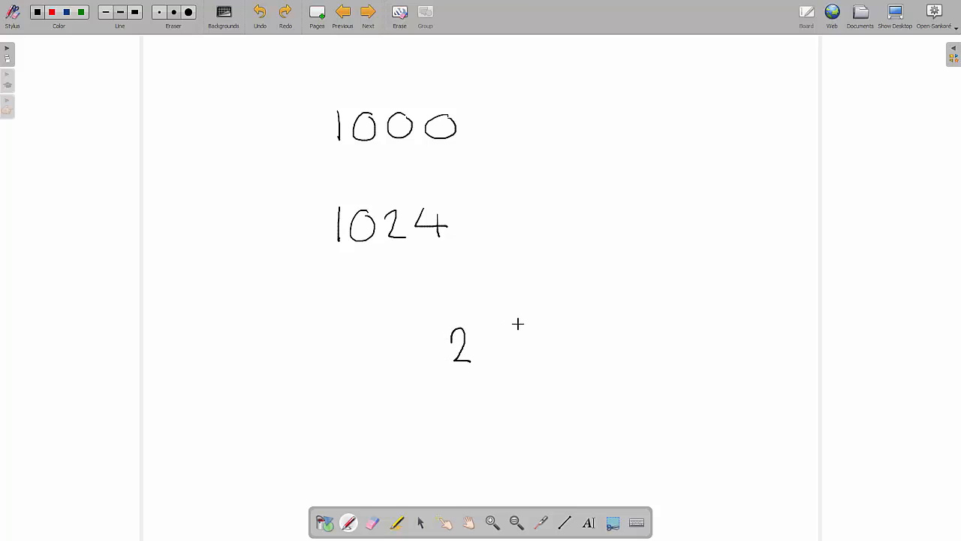
mouse_move(474, 332)
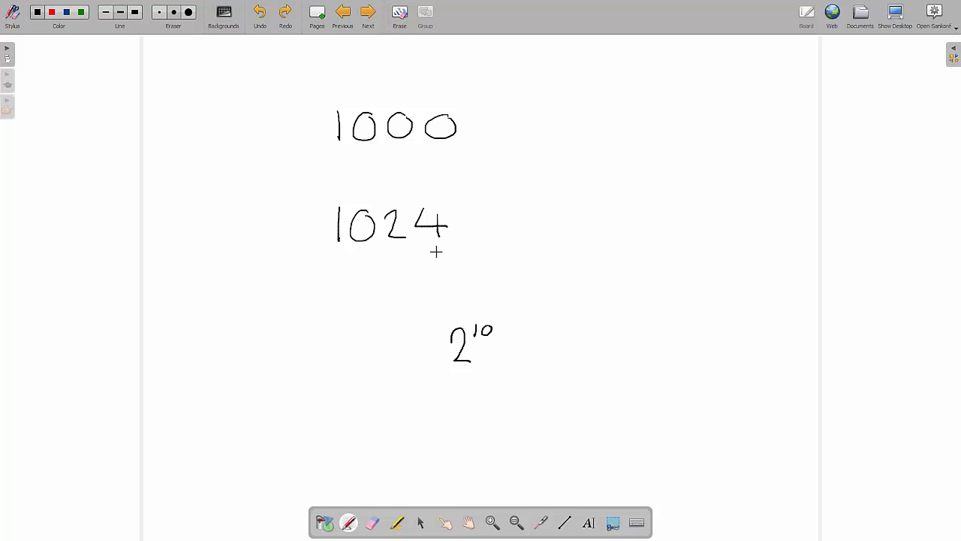
drag(449, 383, 458, 421)
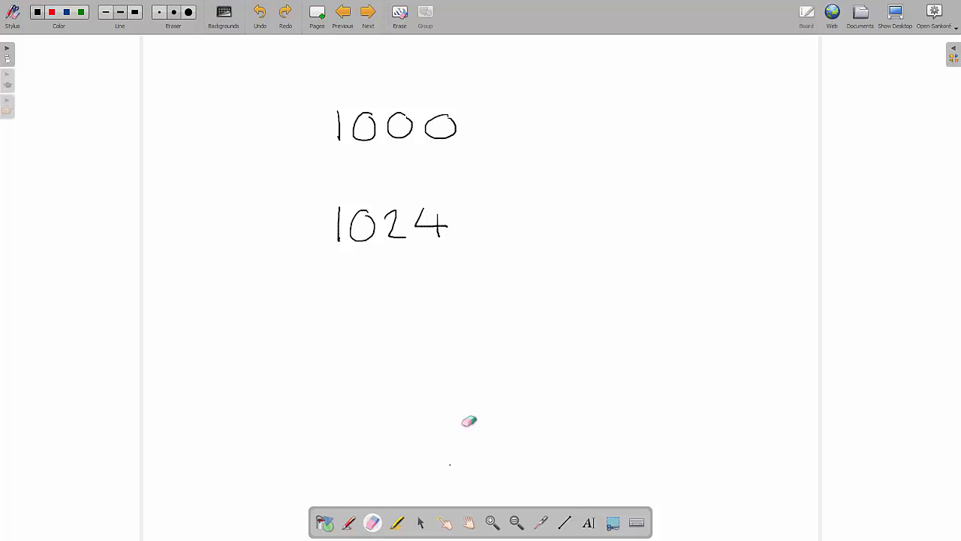
Step: Switch back to the Pen tool for freehand writing
click(347, 523)
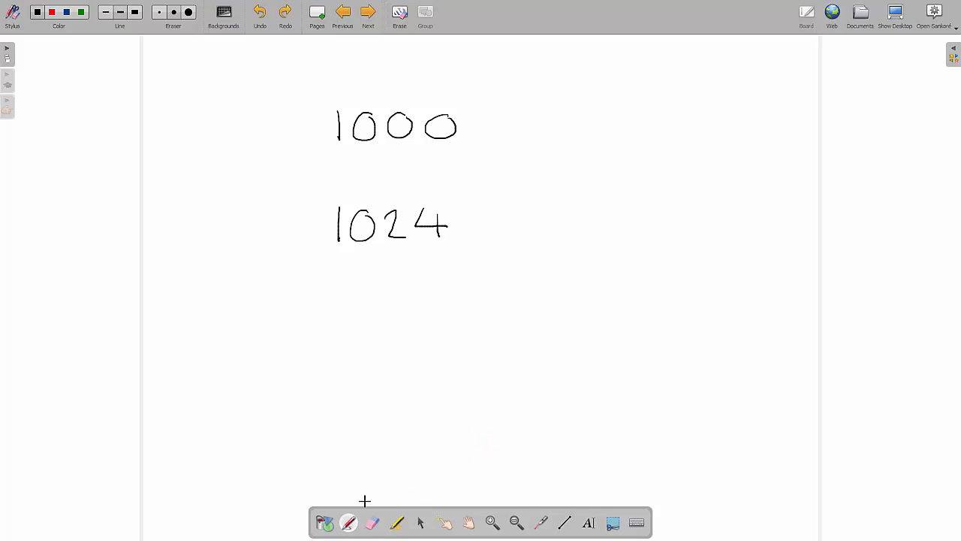
mouse_move(324, 187)
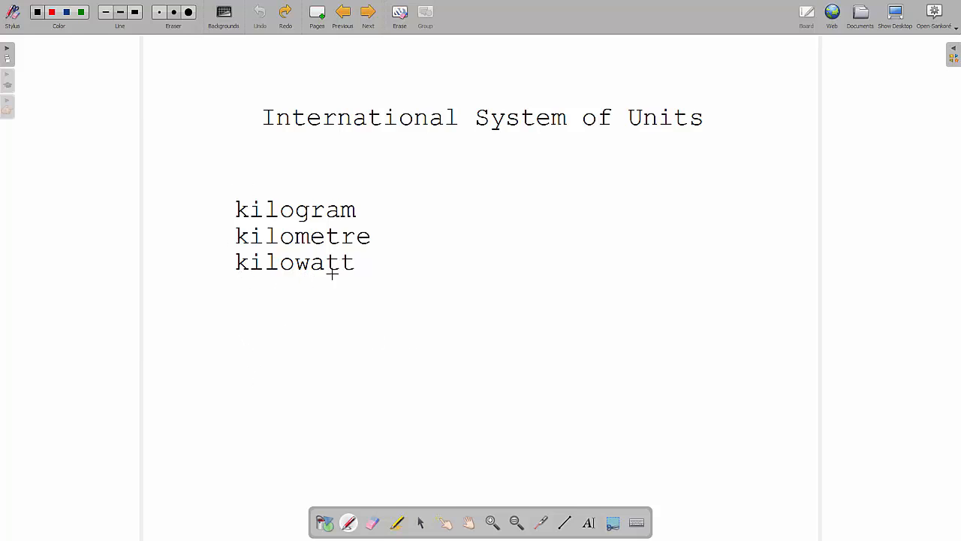
mouse_move(356, 334)
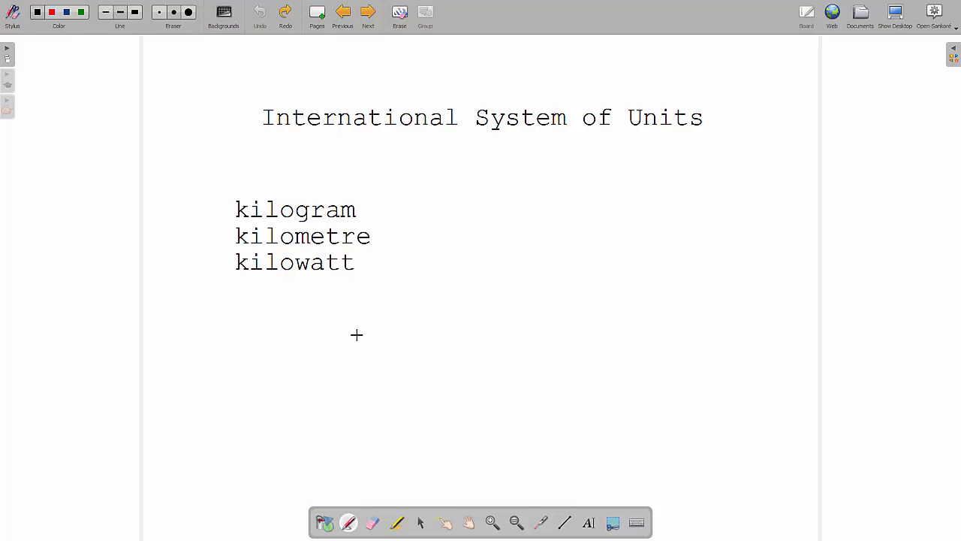
mouse_move(349, 350)
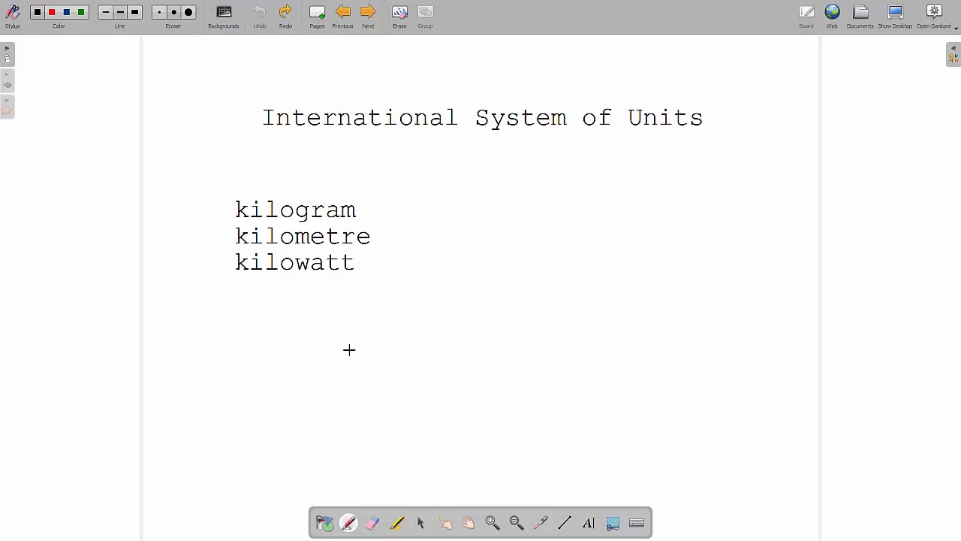
mouse_move(393, 347)
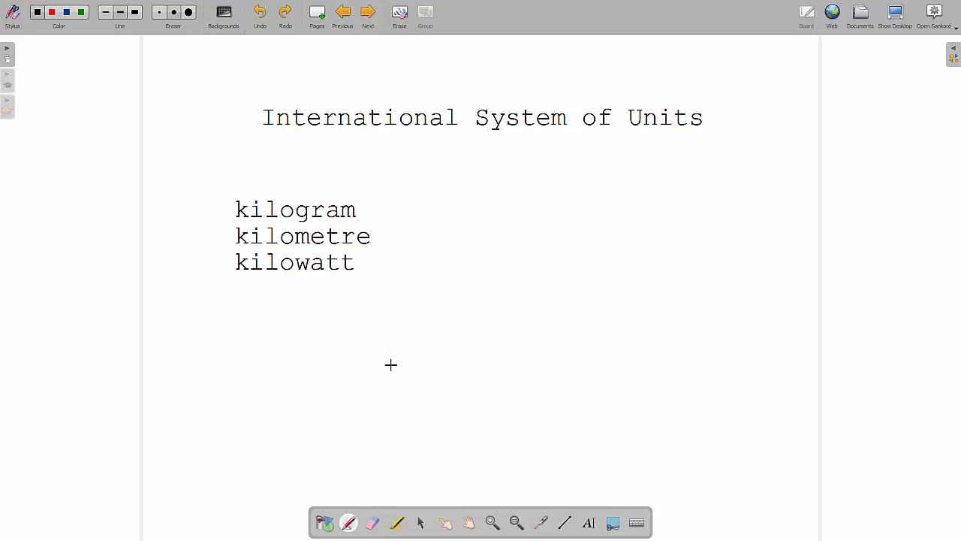
mouse_move(405, 368)
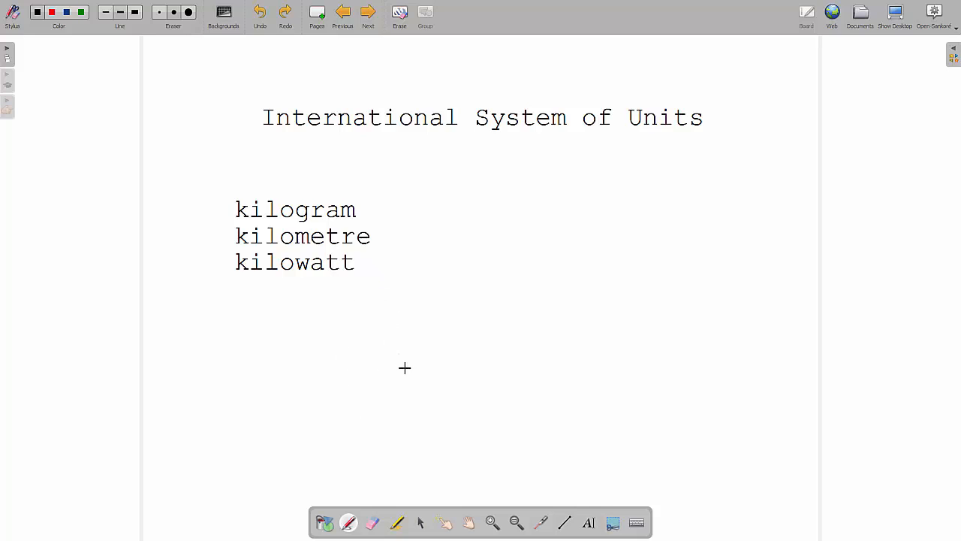
mouse_move(257, 197)
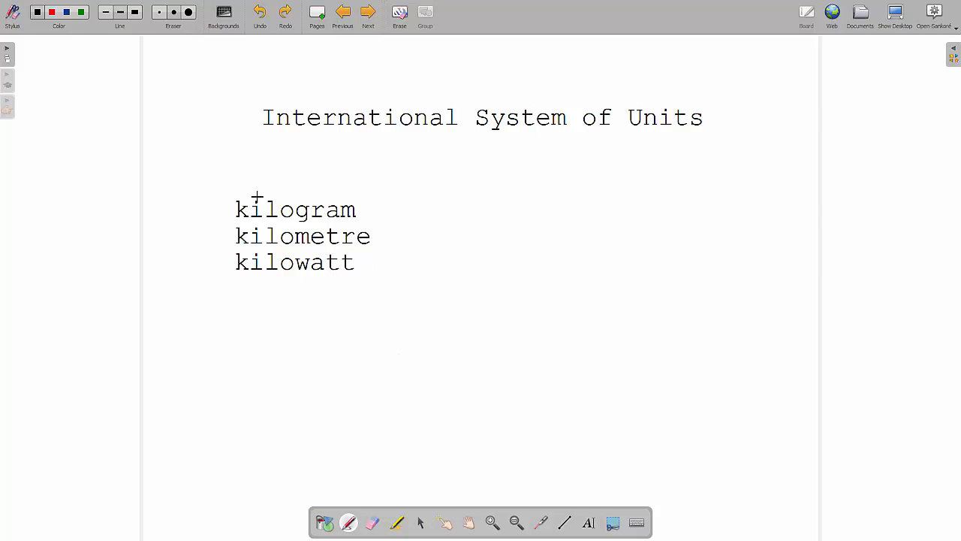
mouse_move(417, 216)
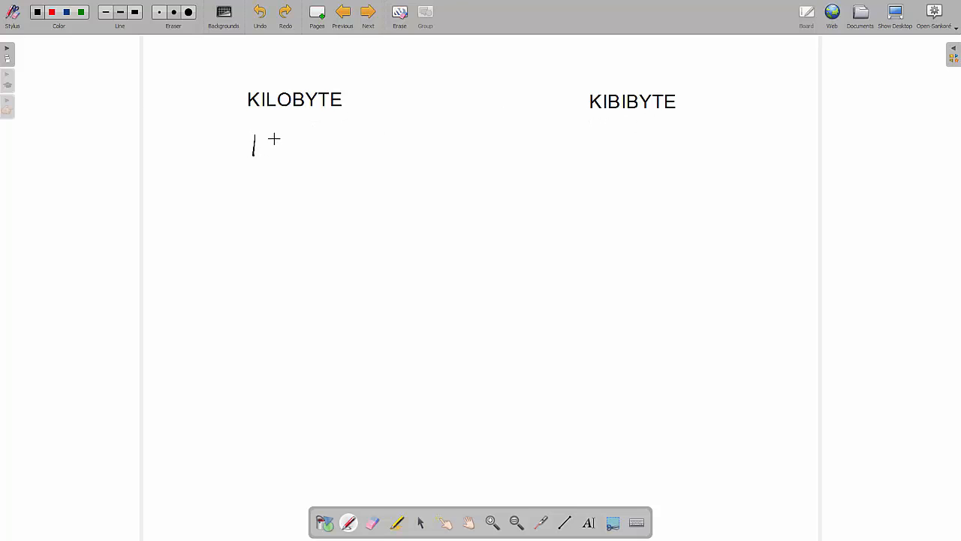
Step: Handwrite 1000 under the KILOBYTE heading and 1024 under KIBIBYTE
drag(259, 146, 331, 146)
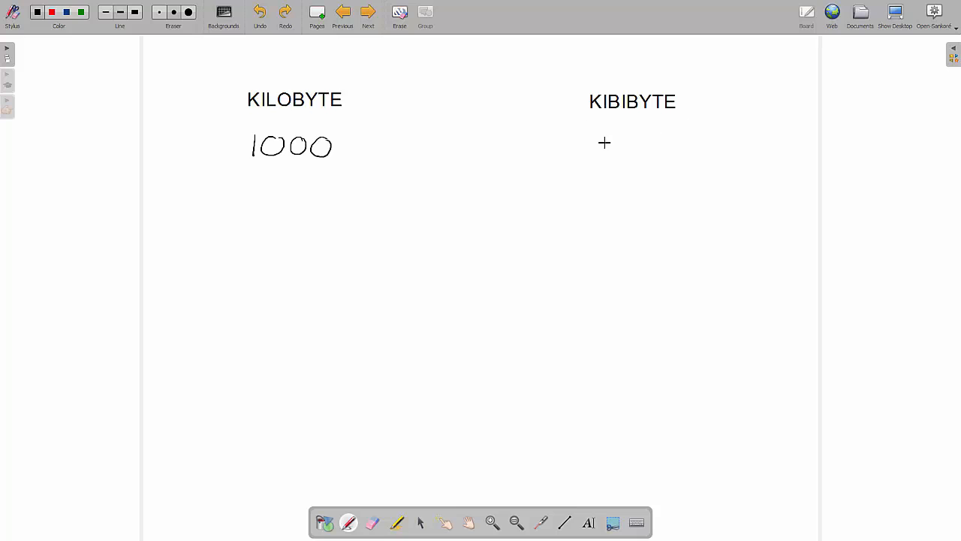
drag(578, 151, 627, 161)
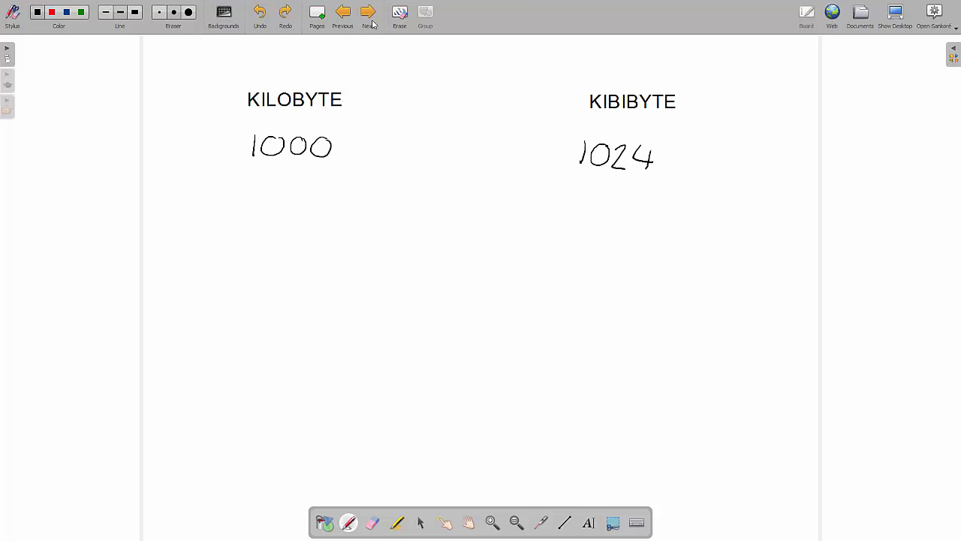
Step: On the next page, handwrite 1000000 under MEGABYTE and the mebibyte value under MEBIBYTE
click(368, 13)
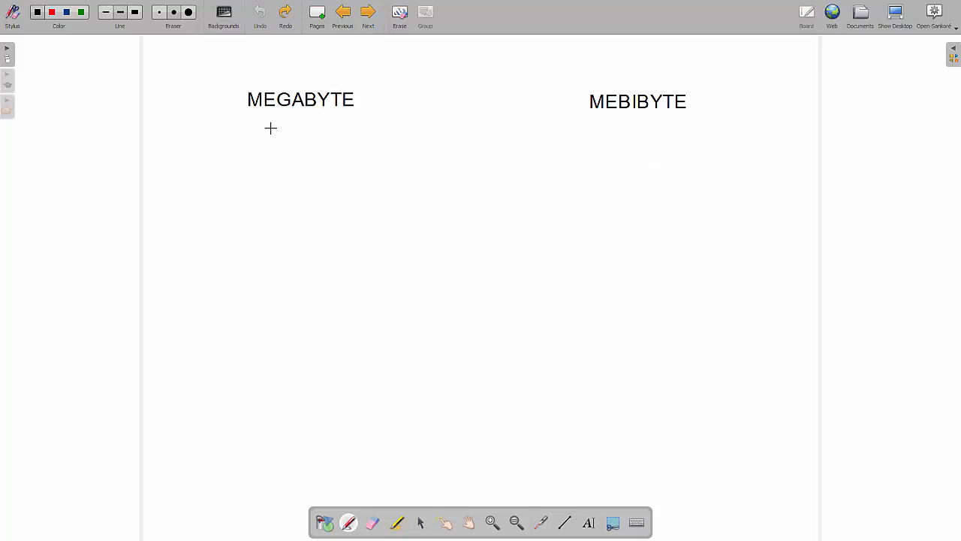
drag(246, 124, 246, 146)
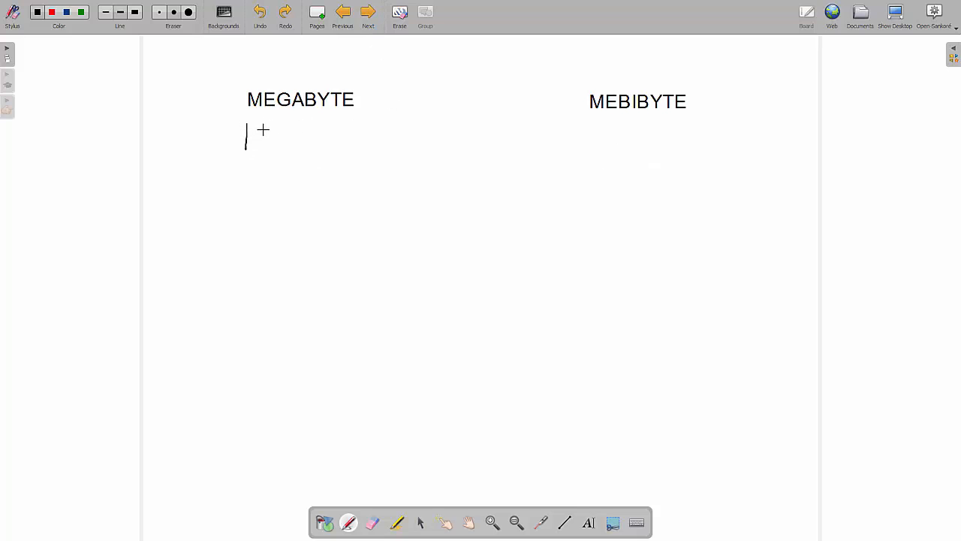
drag(256, 132, 323, 142)
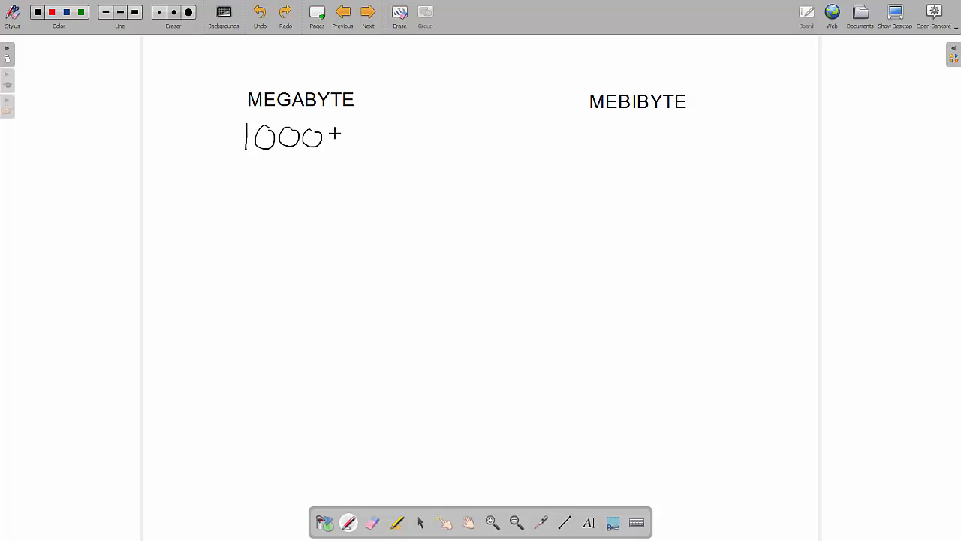
drag(334, 138, 402, 139)
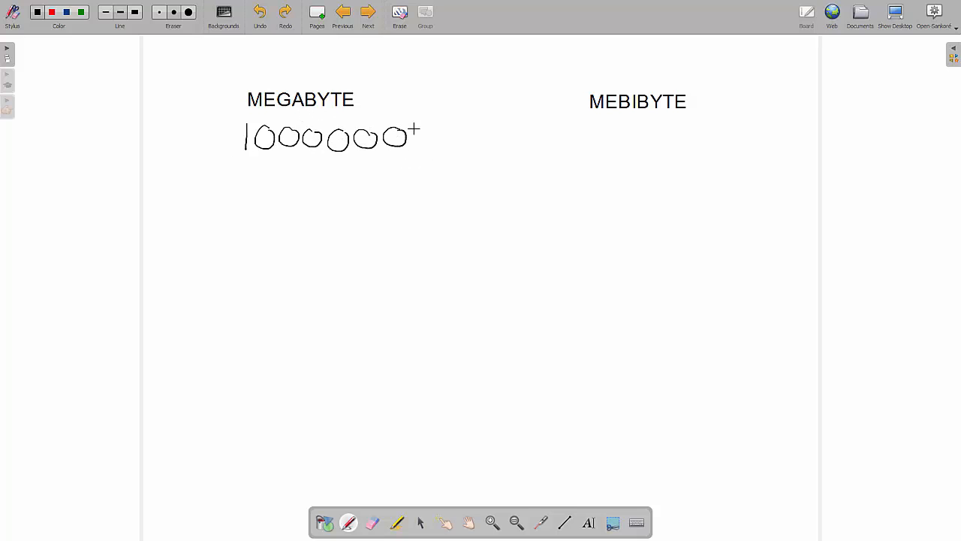
mouse_move(599, 132)
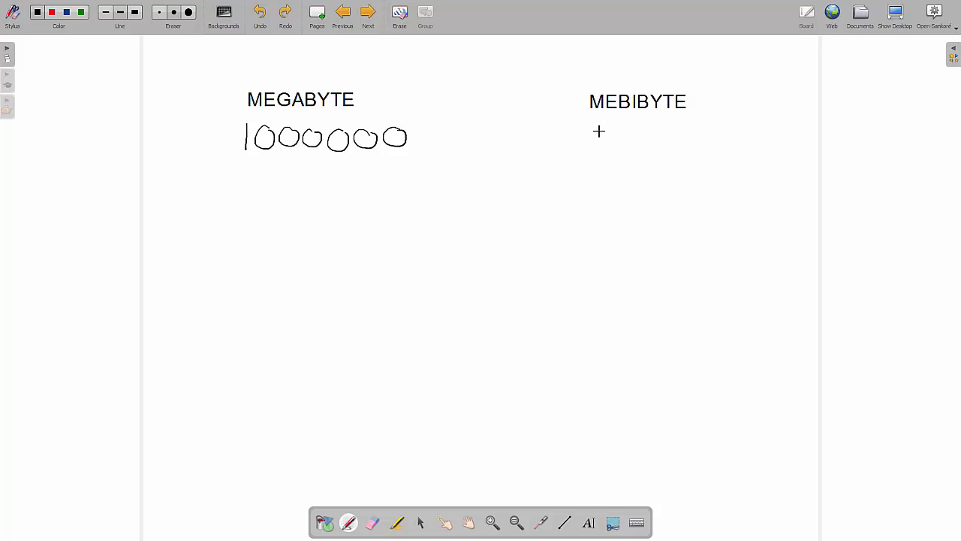
mouse_move(304, 119)
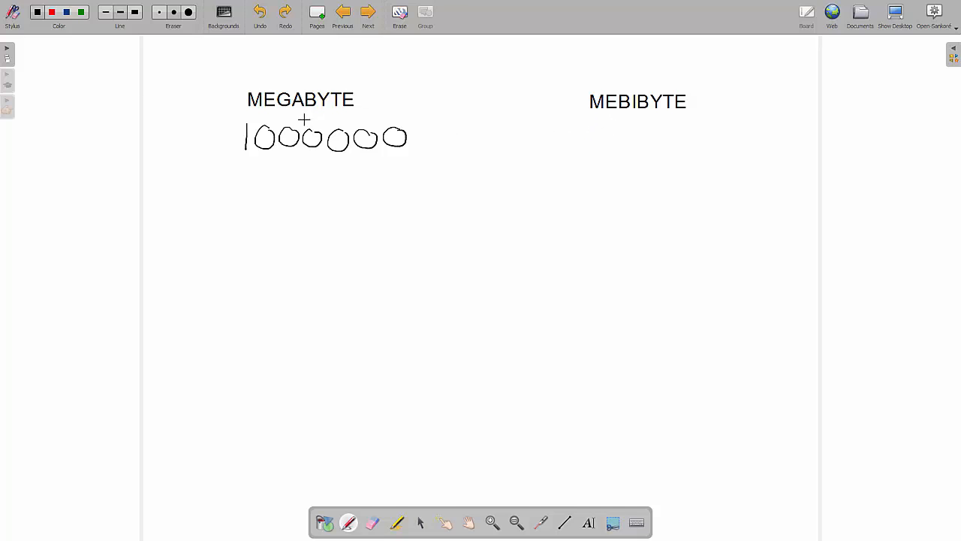
mouse_move(660, 131)
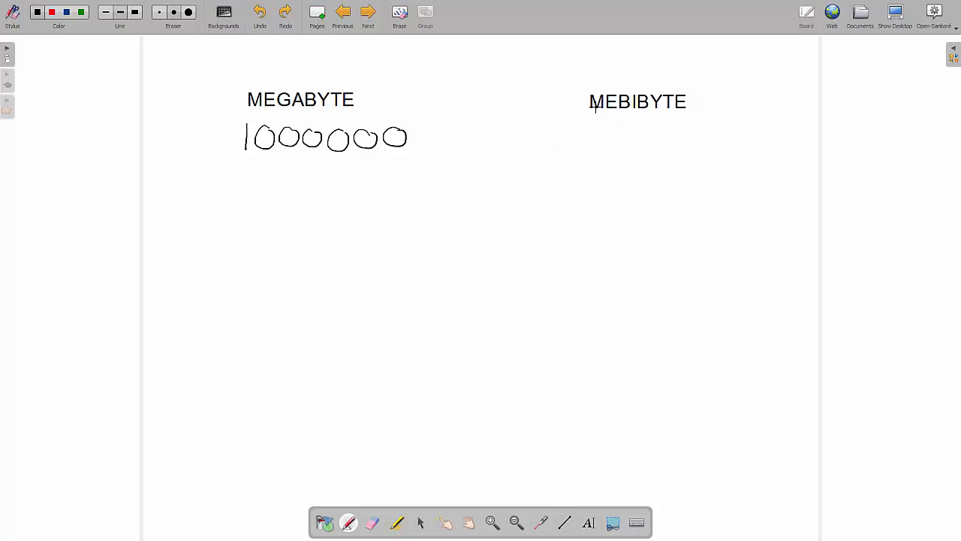
mouse_move(633, 174)
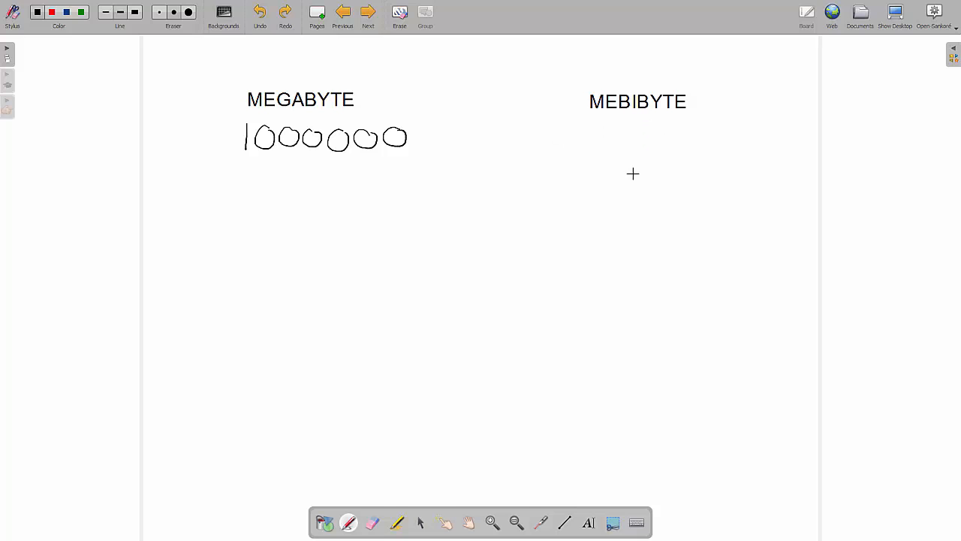
mouse_move(585, 236)
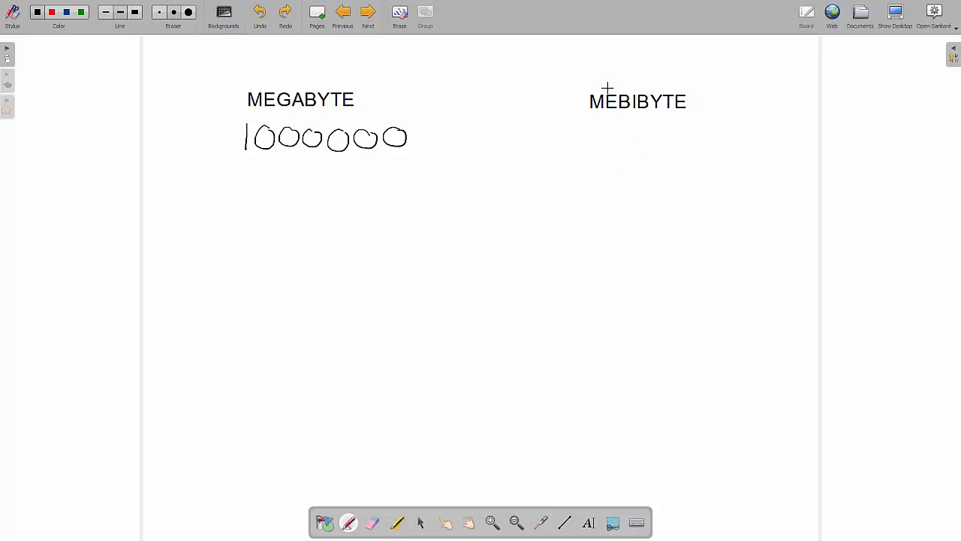
mouse_move(583, 152)
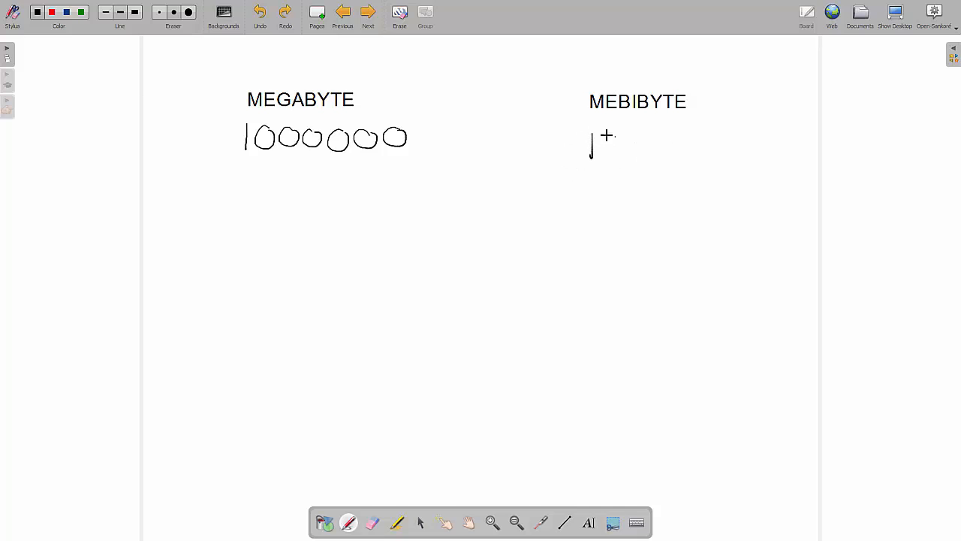
drag(601, 143, 654, 146)
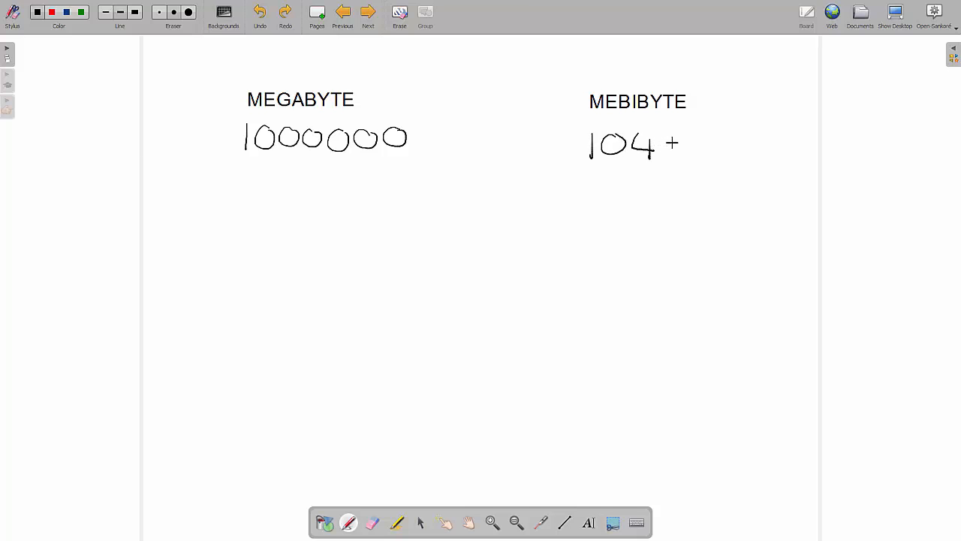
drag(661, 146, 721, 151)
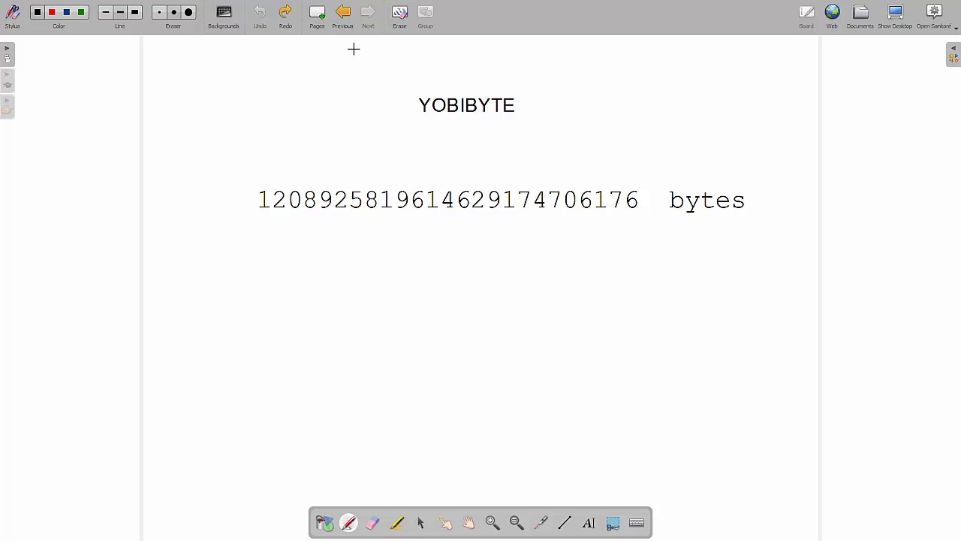
Step: Page back to the KILOBYTE 1000 / KIBIBYTE 1024 page
click(368, 12)
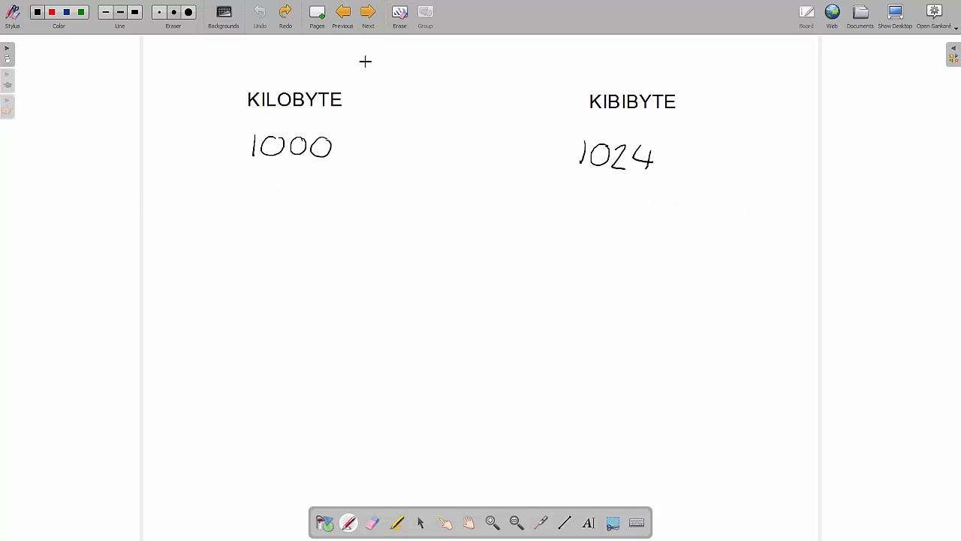
mouse_move(390, 108)
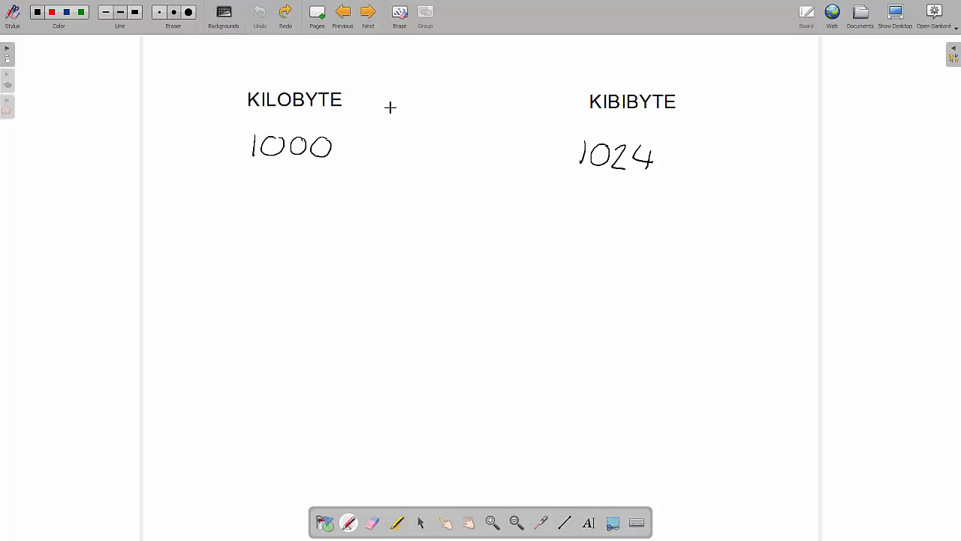
mouse_move(239, 108)
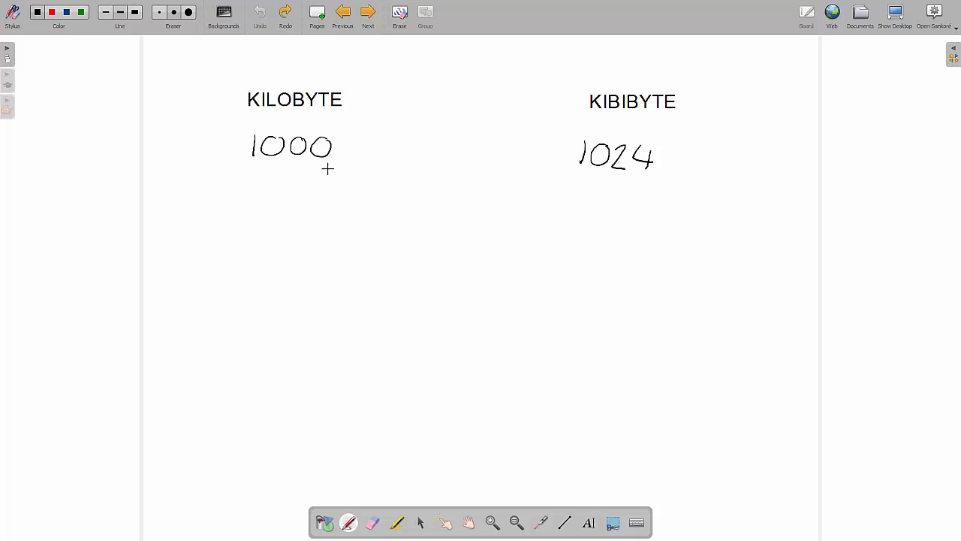
mouse_move(651, 220)
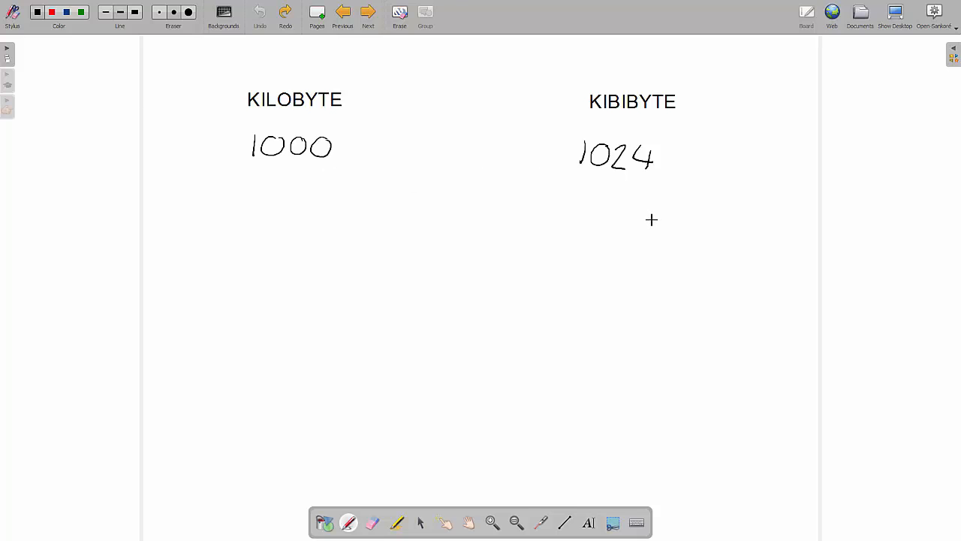
click(368, 12)
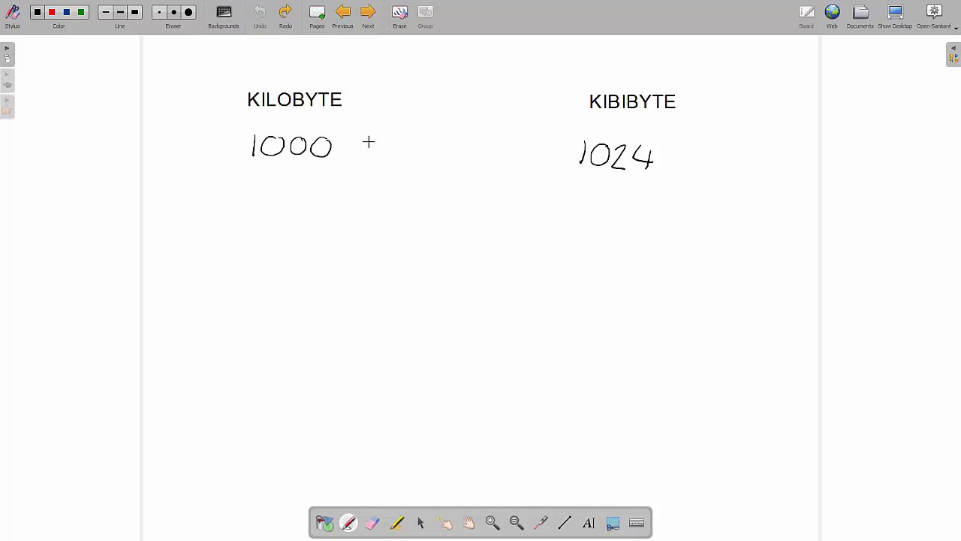
mouse_move(347, 101)
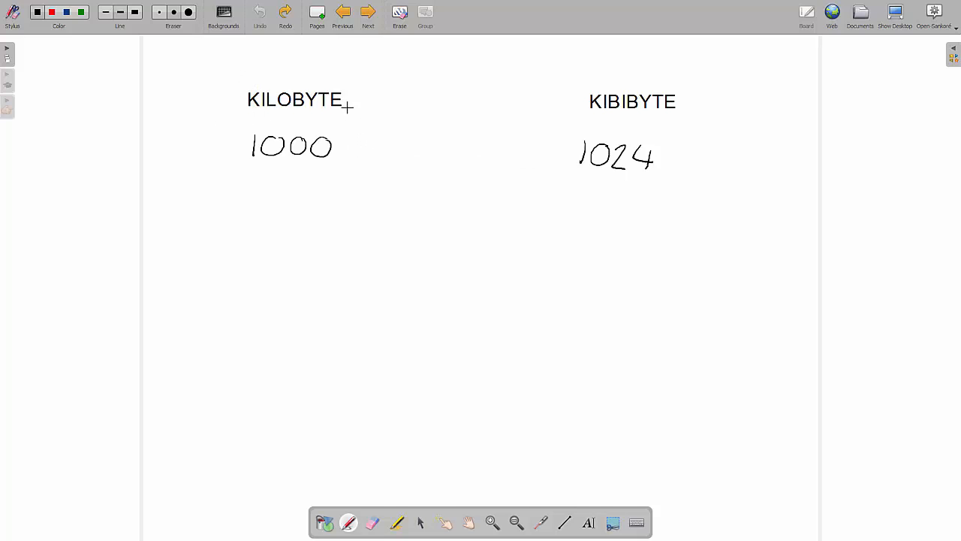
mouse_move(284, 174)
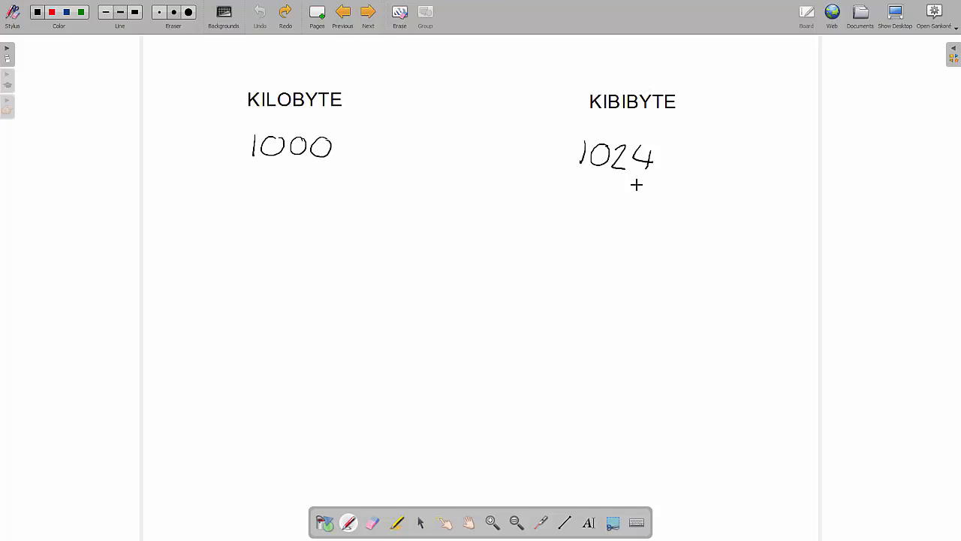
mouse_move(465, 192)
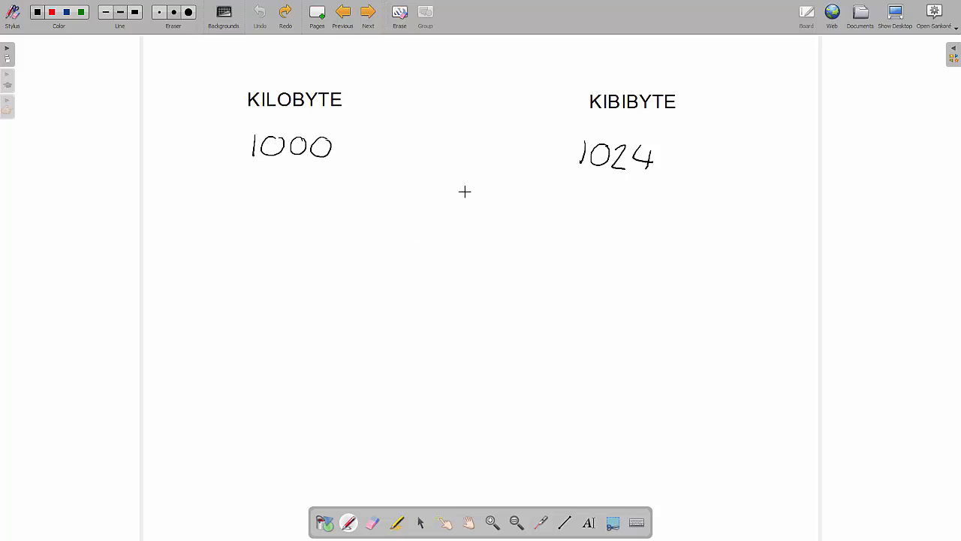
mouse_move(421, 132)
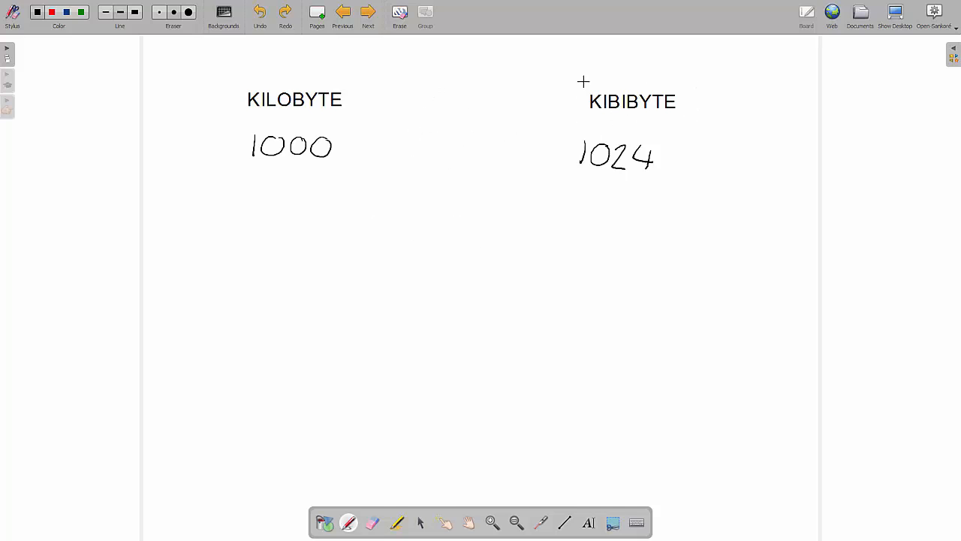
mouse_move(433, 246)
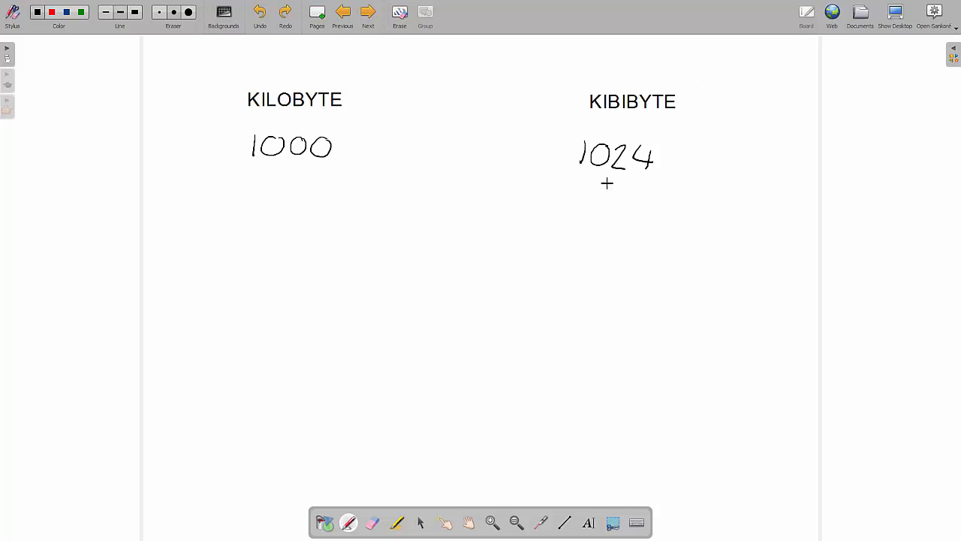
mouse_move(502, 177)
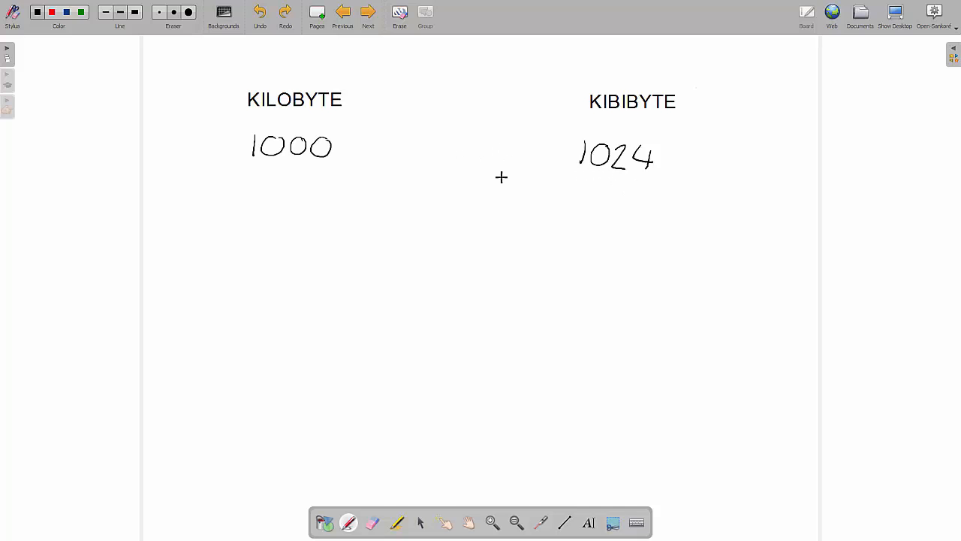
mouse_move(490, 207)
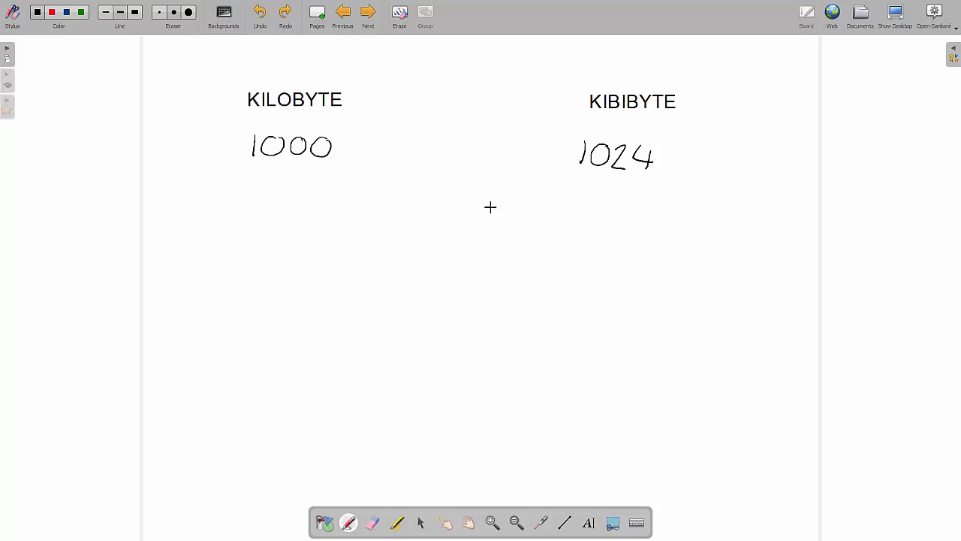
mouse_move(255, 124)
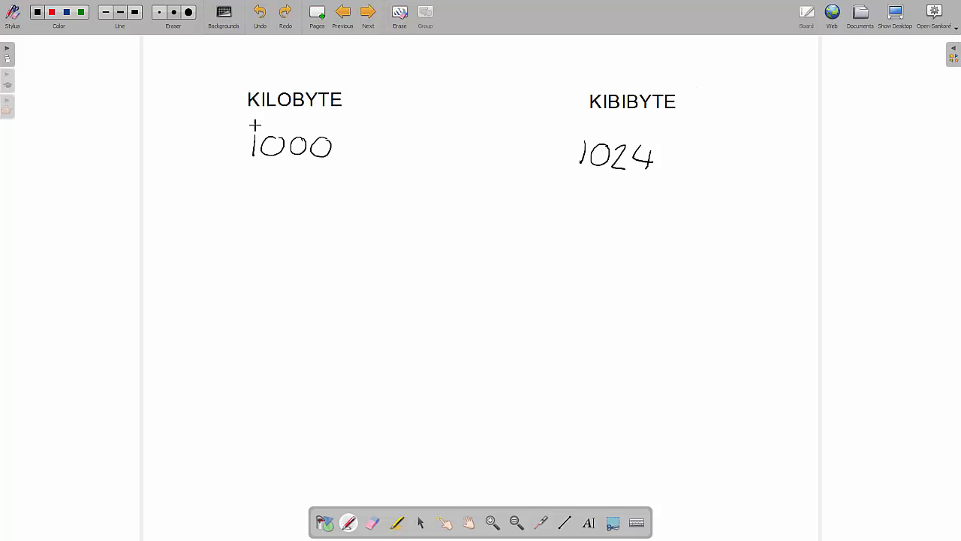
mouse_move(320, 215)
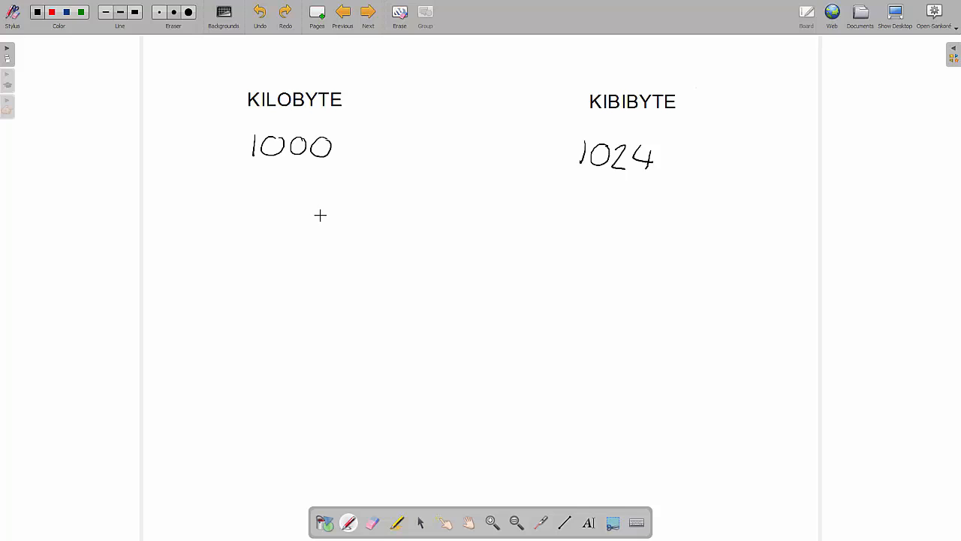
mouse_move(319, 231)
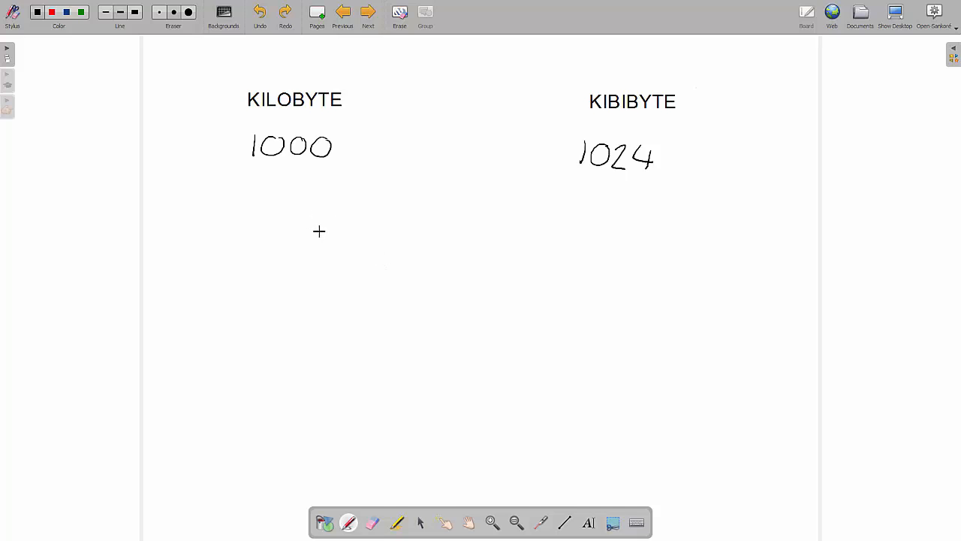
mouse_move(315, 230)
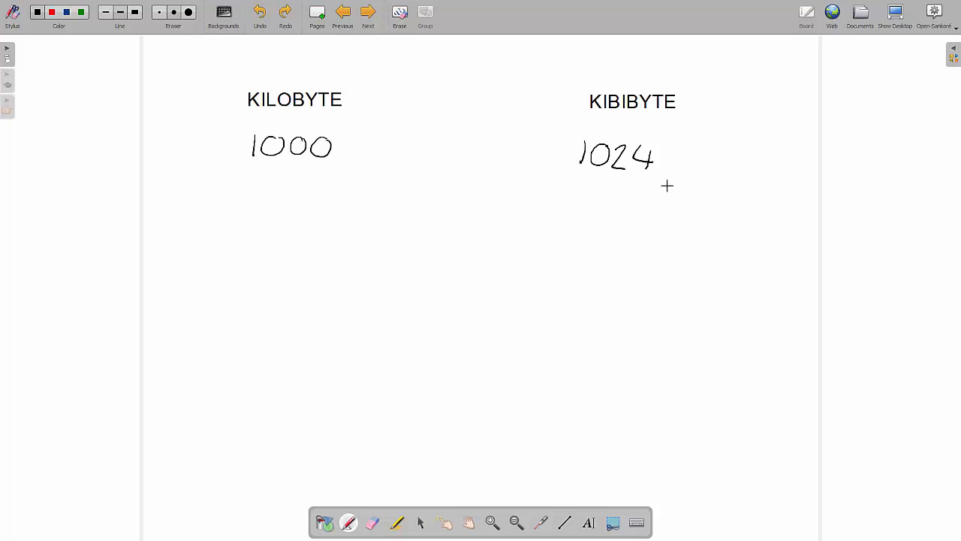
mouse_move(653, 136)
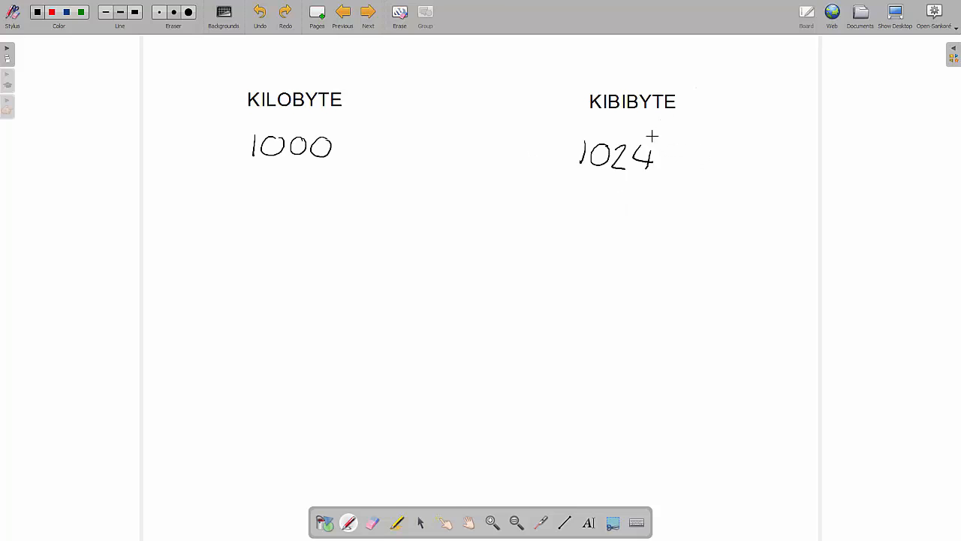